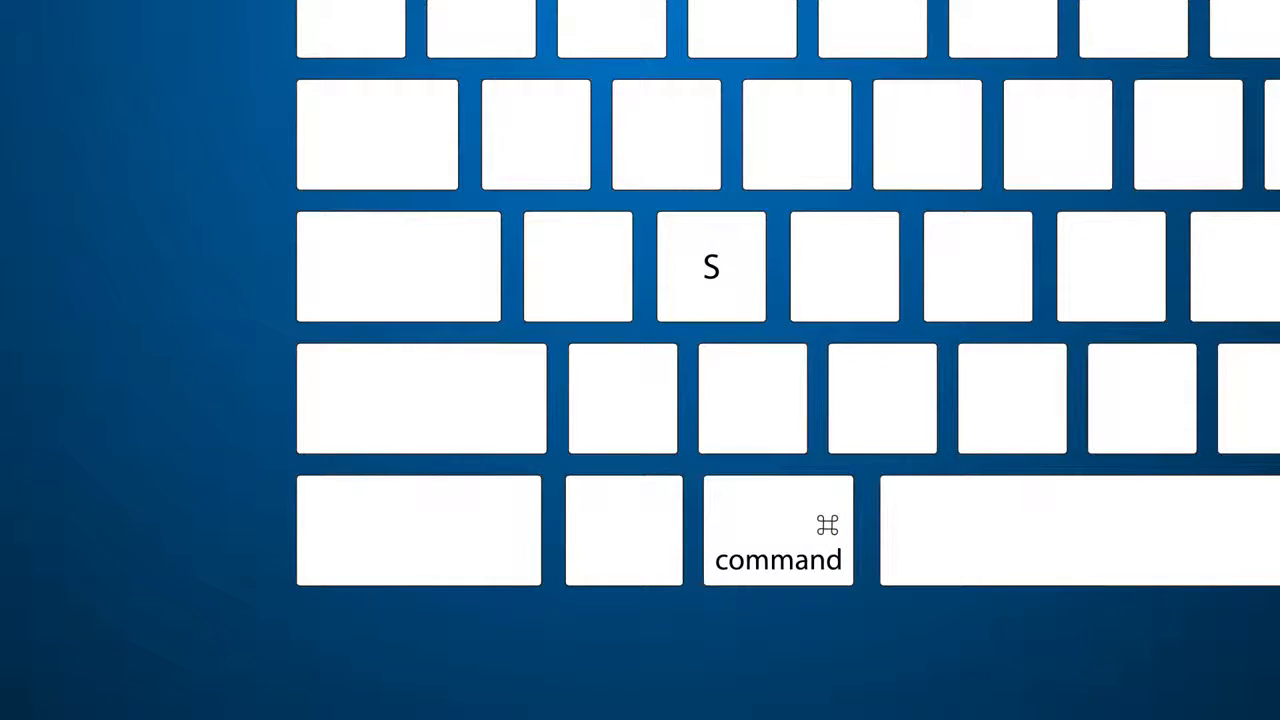
Add a personal OneDrive account and open the Welcome document from its Documents folder.
key("cmd+s")
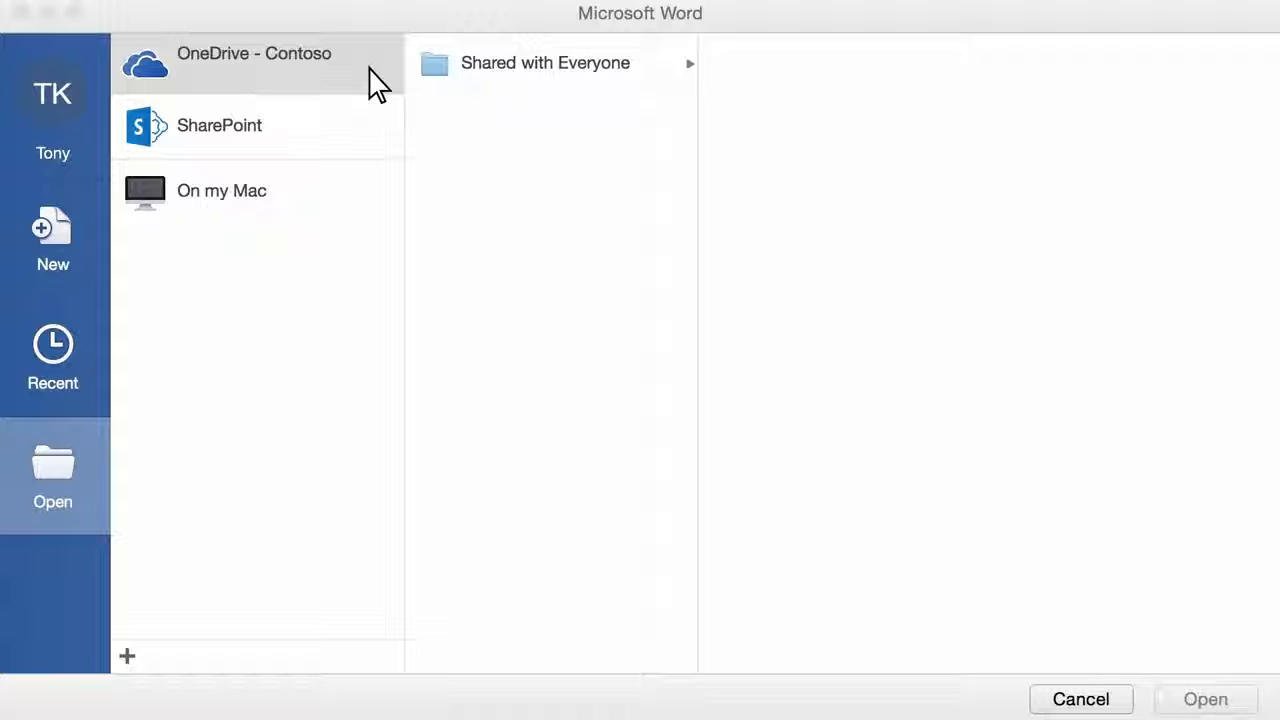
left_click(254, 63)
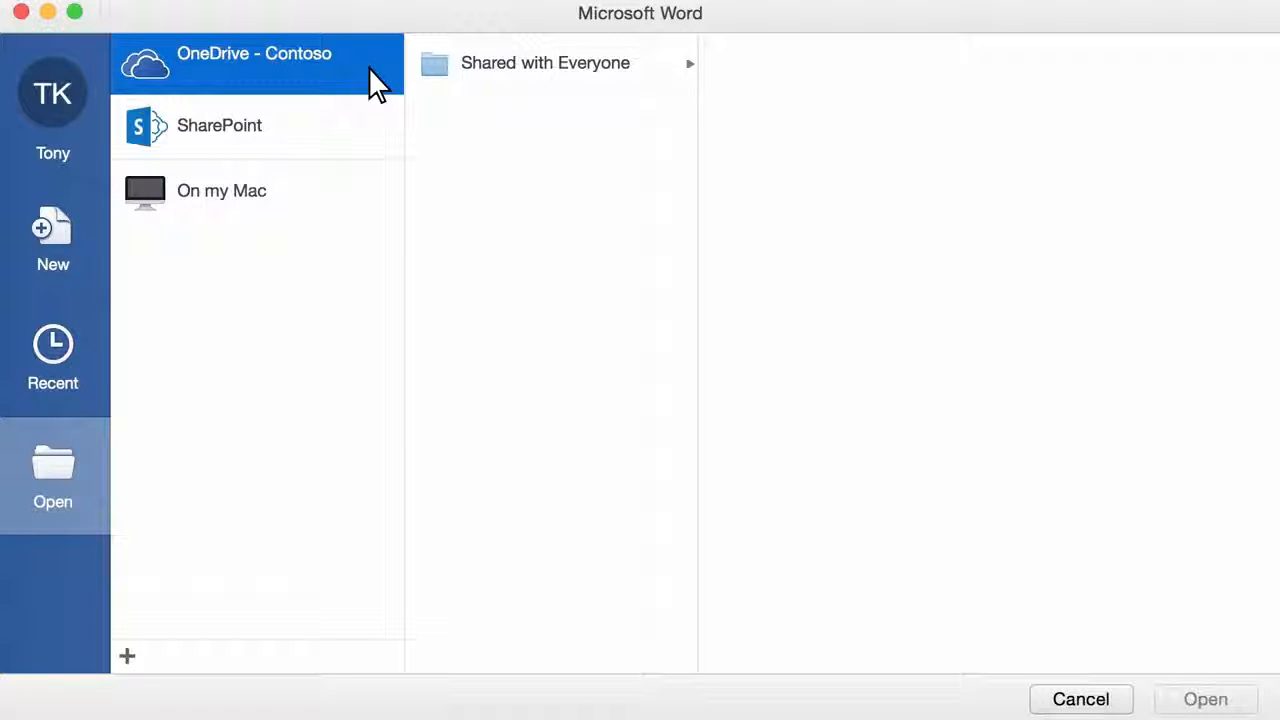
mouse_move(252, 375)
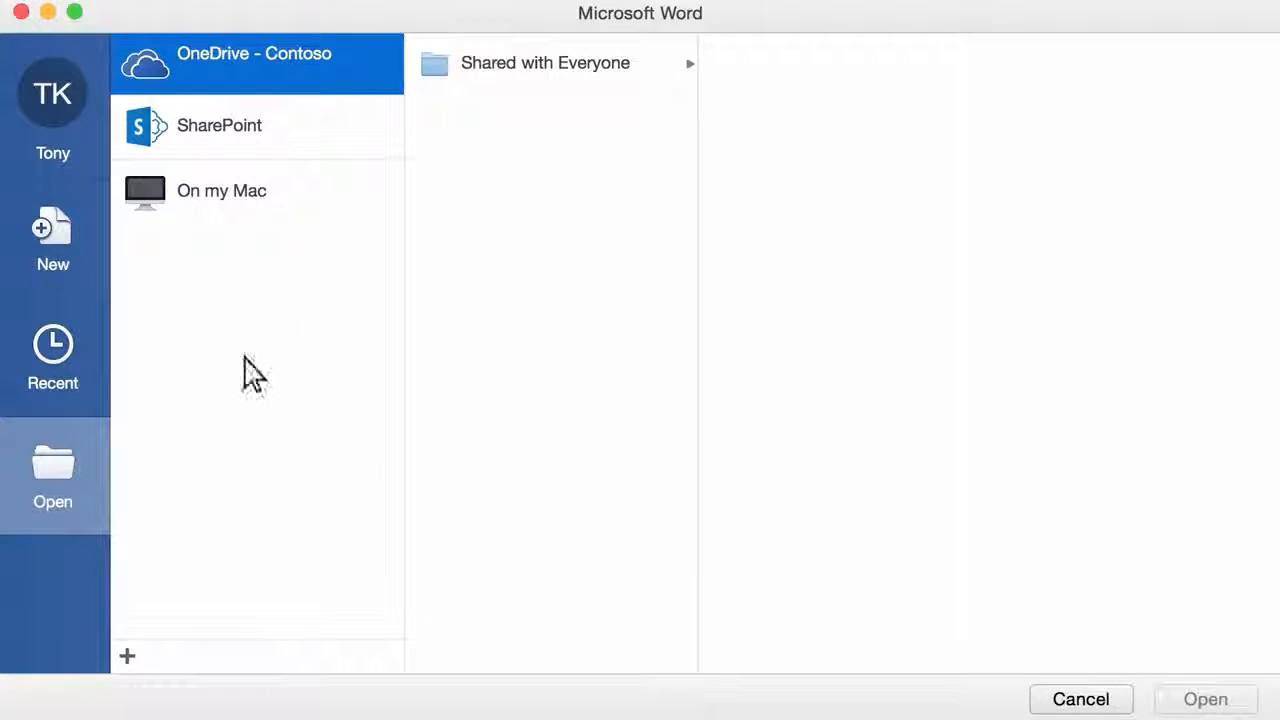
left_click(126, 656)
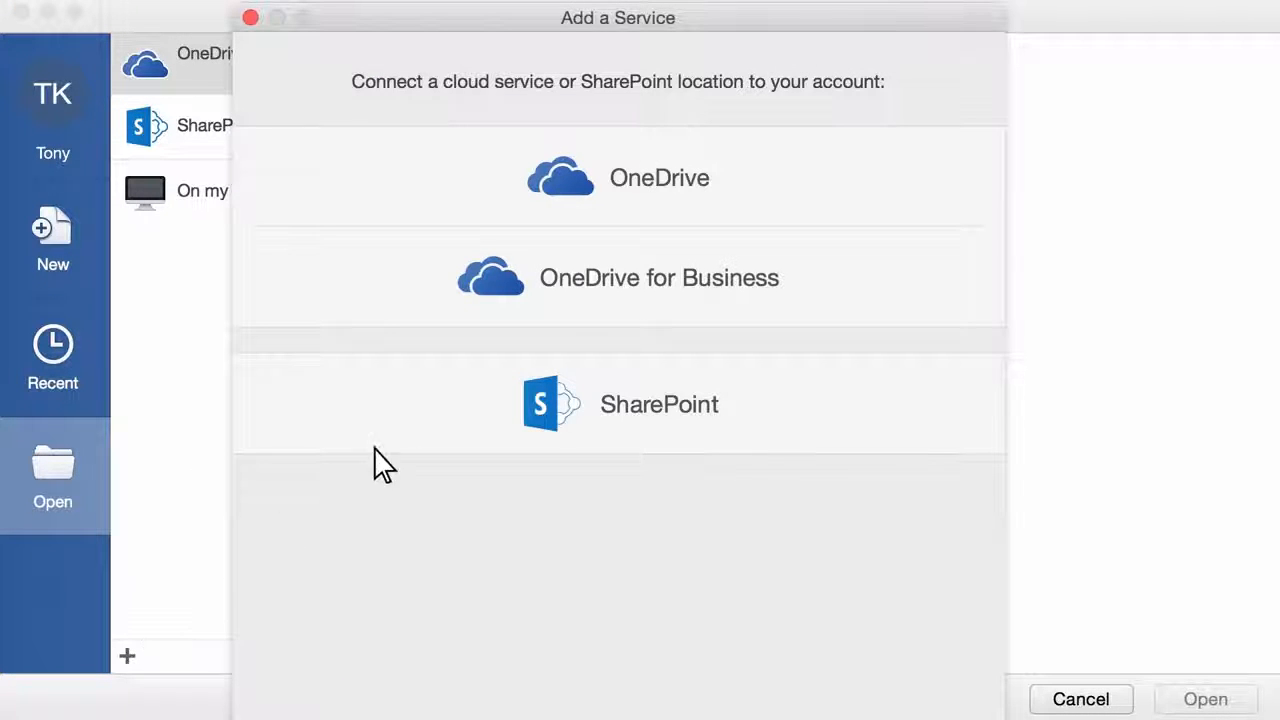
mouse_move(735, 185)
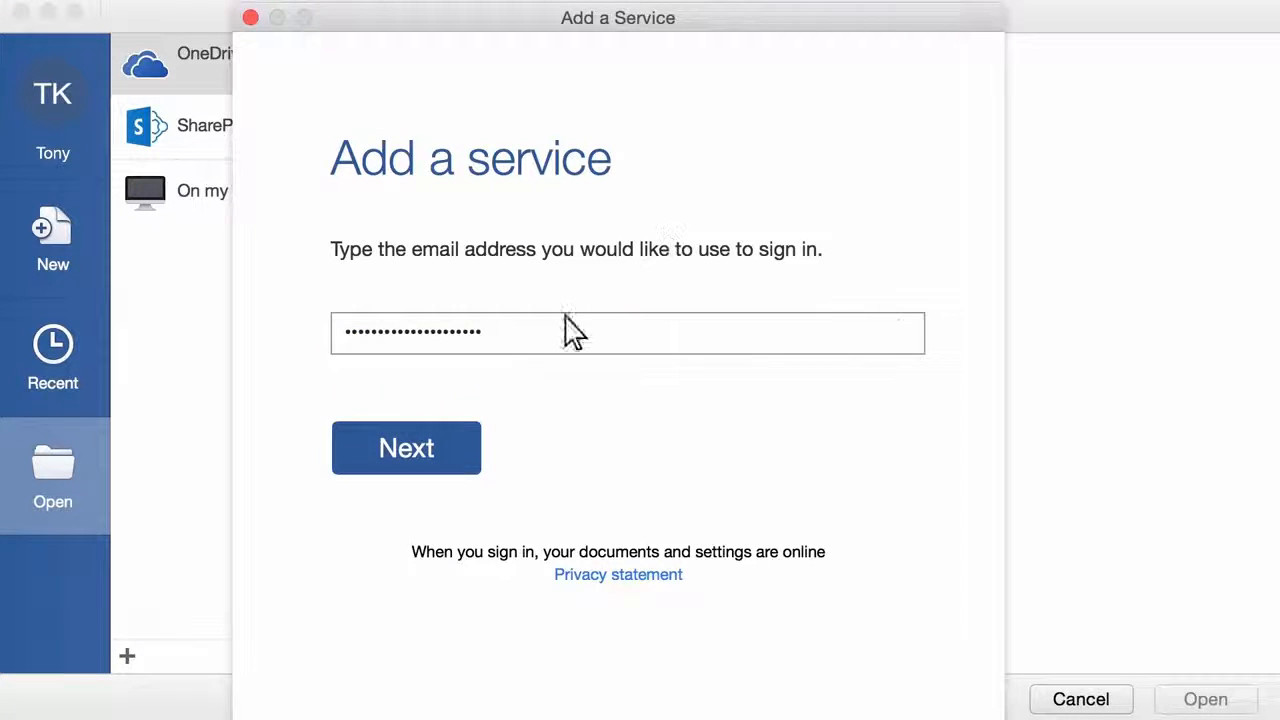
left_click(406, 447)
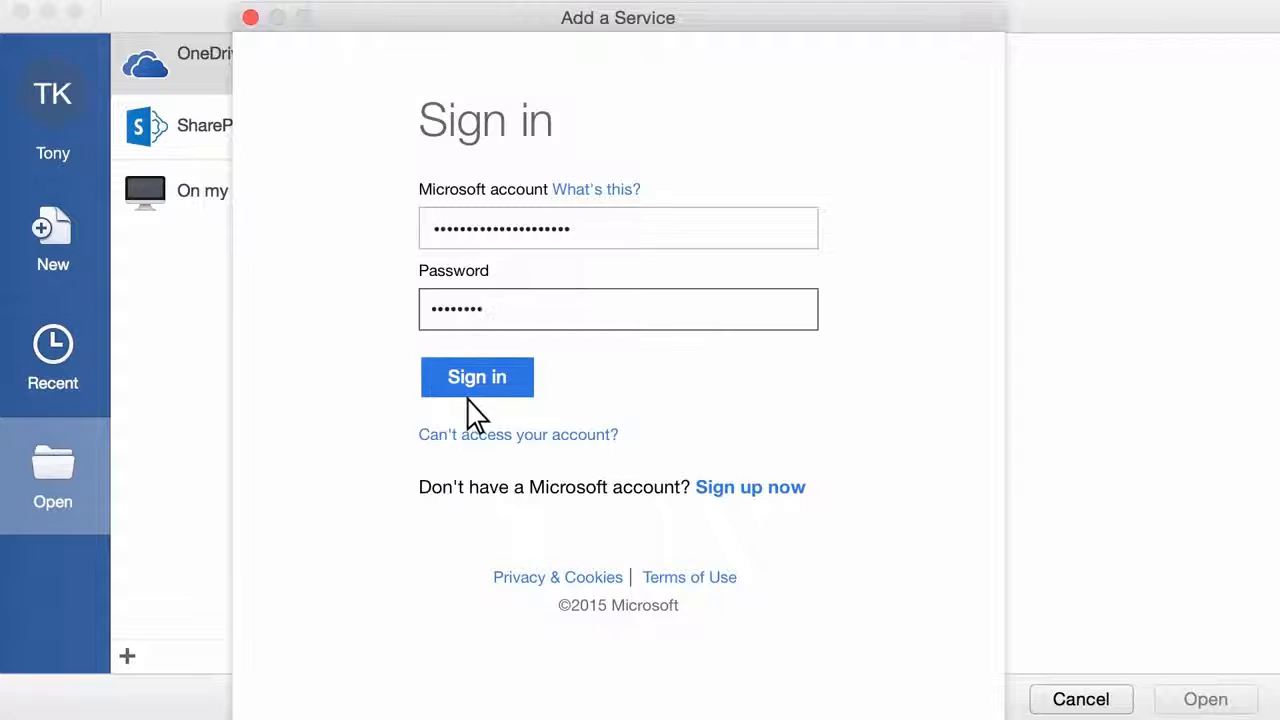
left_click(477, 377)
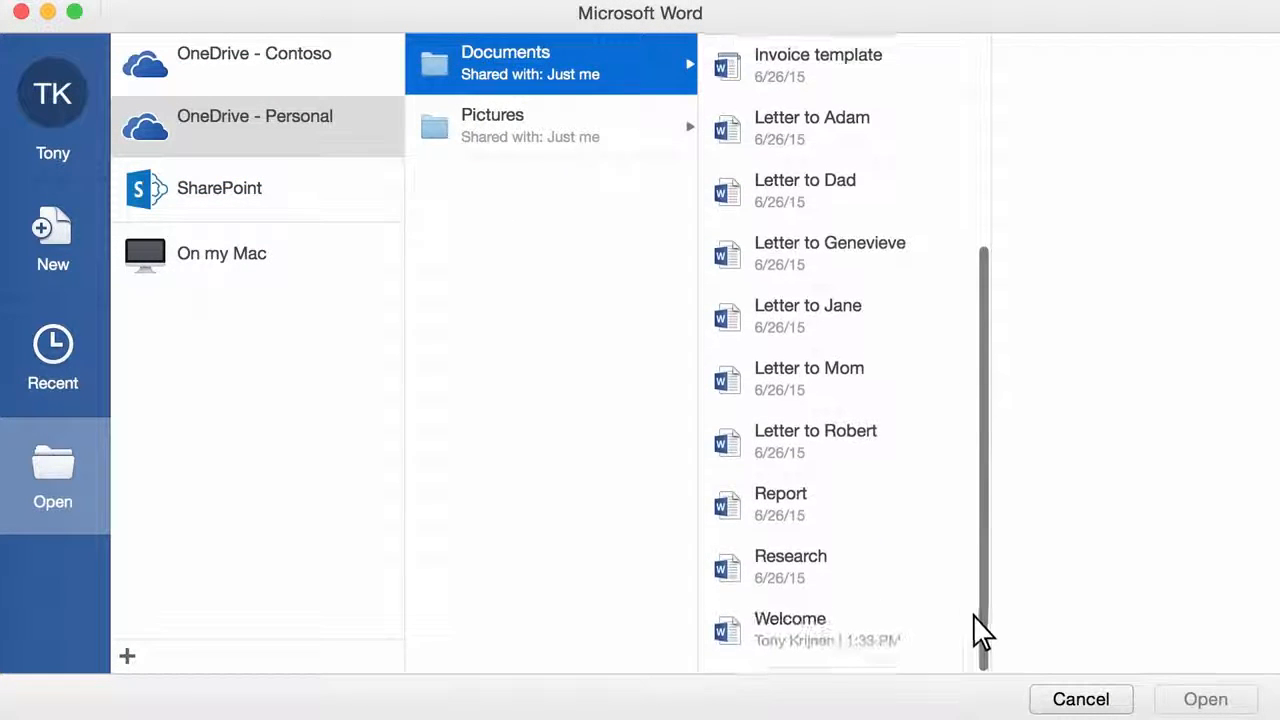
double_click(789, 618)
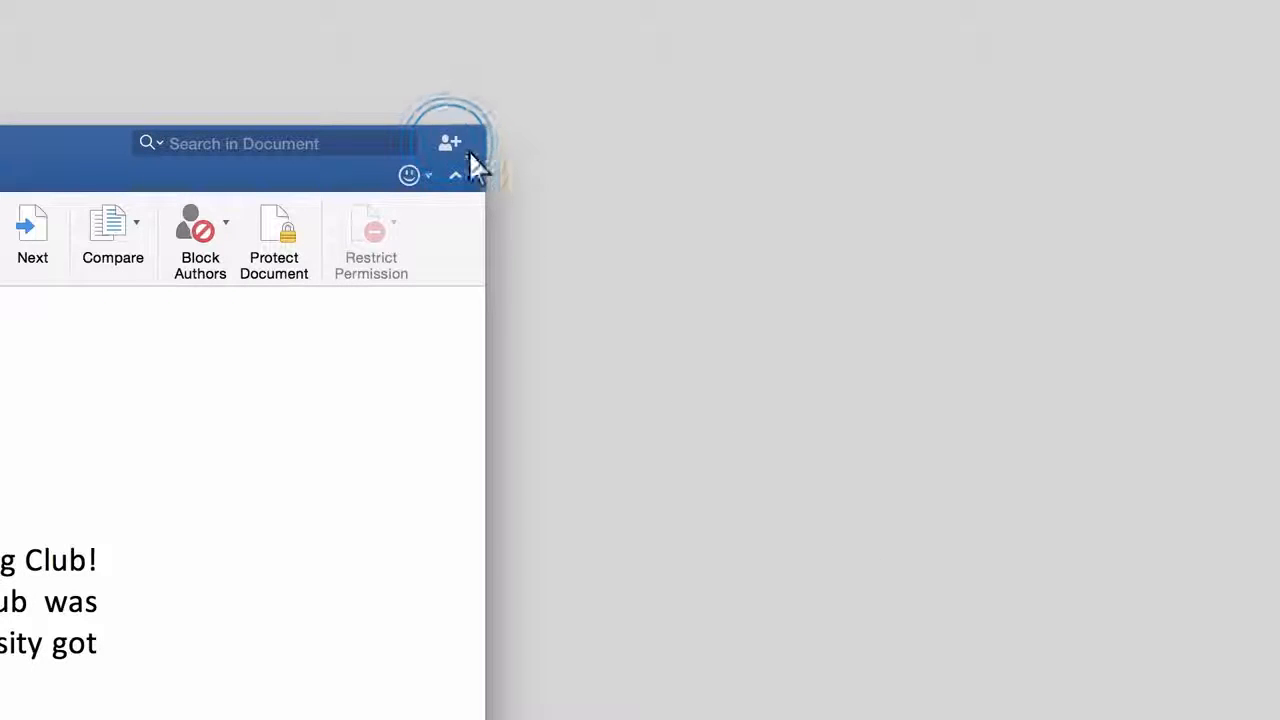
Invite a suggested contact to edit the Welcome document through Share > Invite People.
left_click(449, 142)
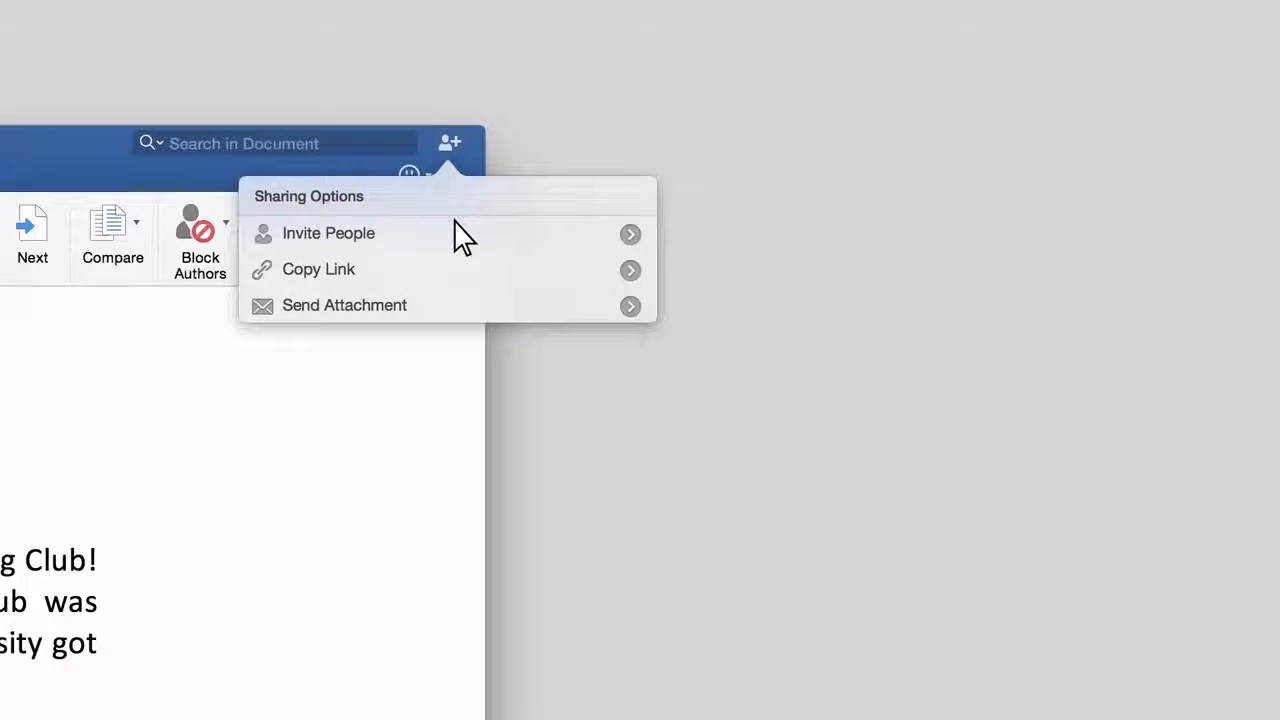
left_click(328, 233)
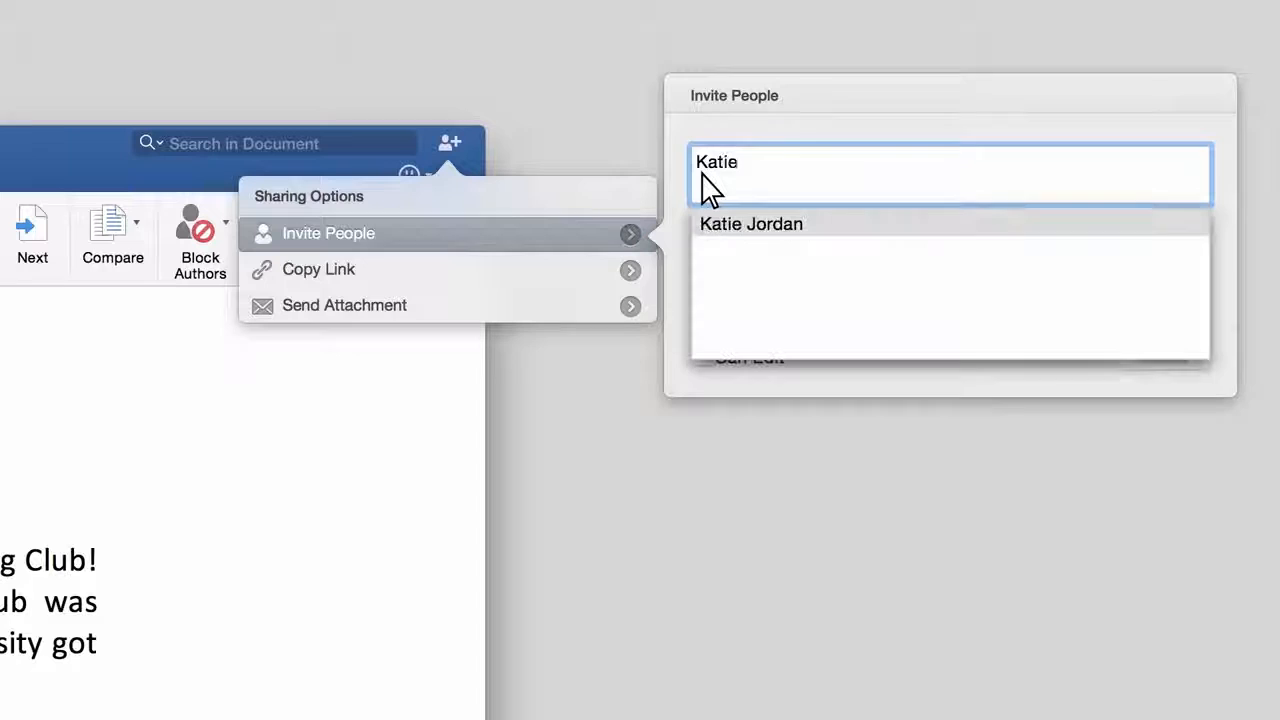
left_click(751, 223)
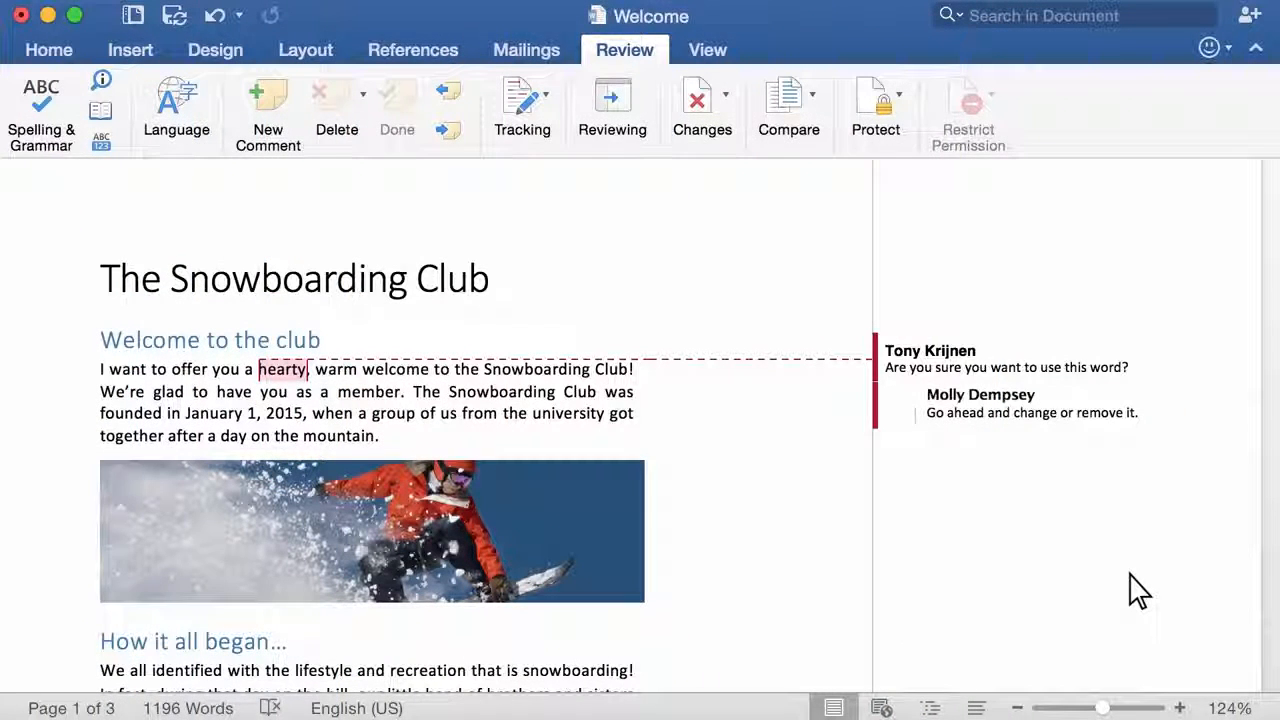
mouse_move(1198, 472)
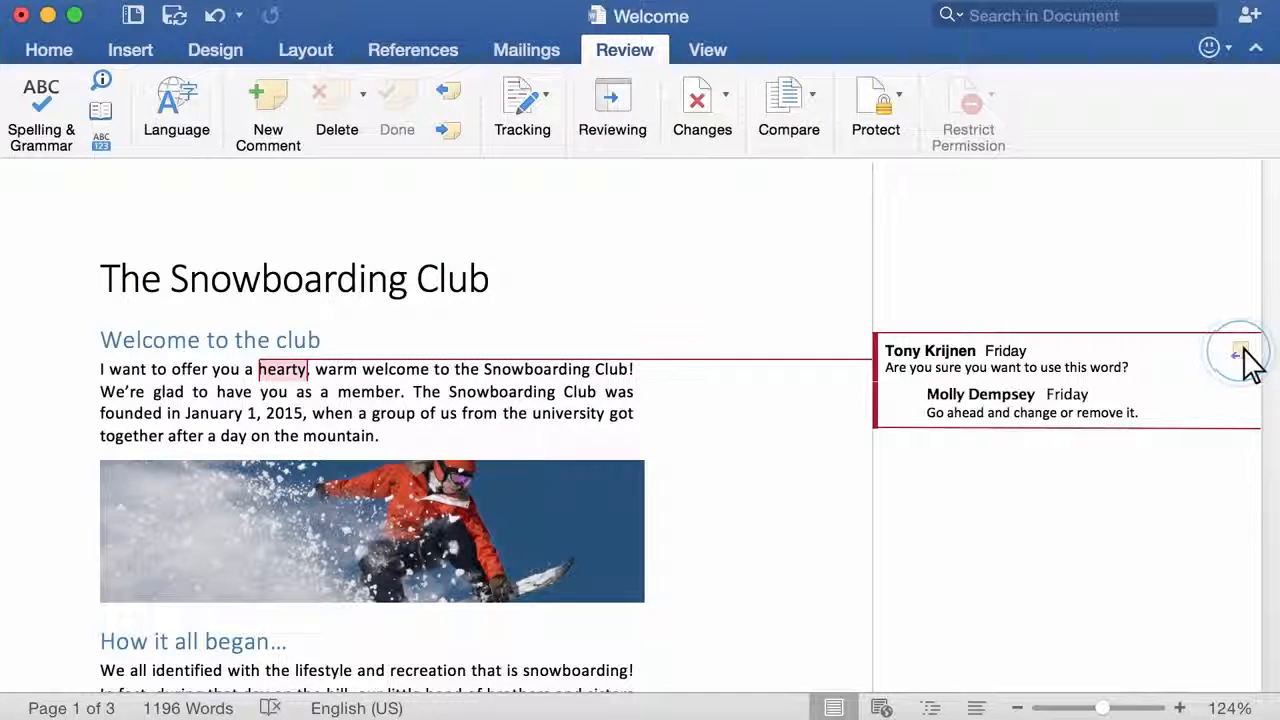
Reply 'Got it.' to the comment on 'hearty'; the reply 'I say we leave as is. We have to deliver ASAP.' follows.
type("Got it.")
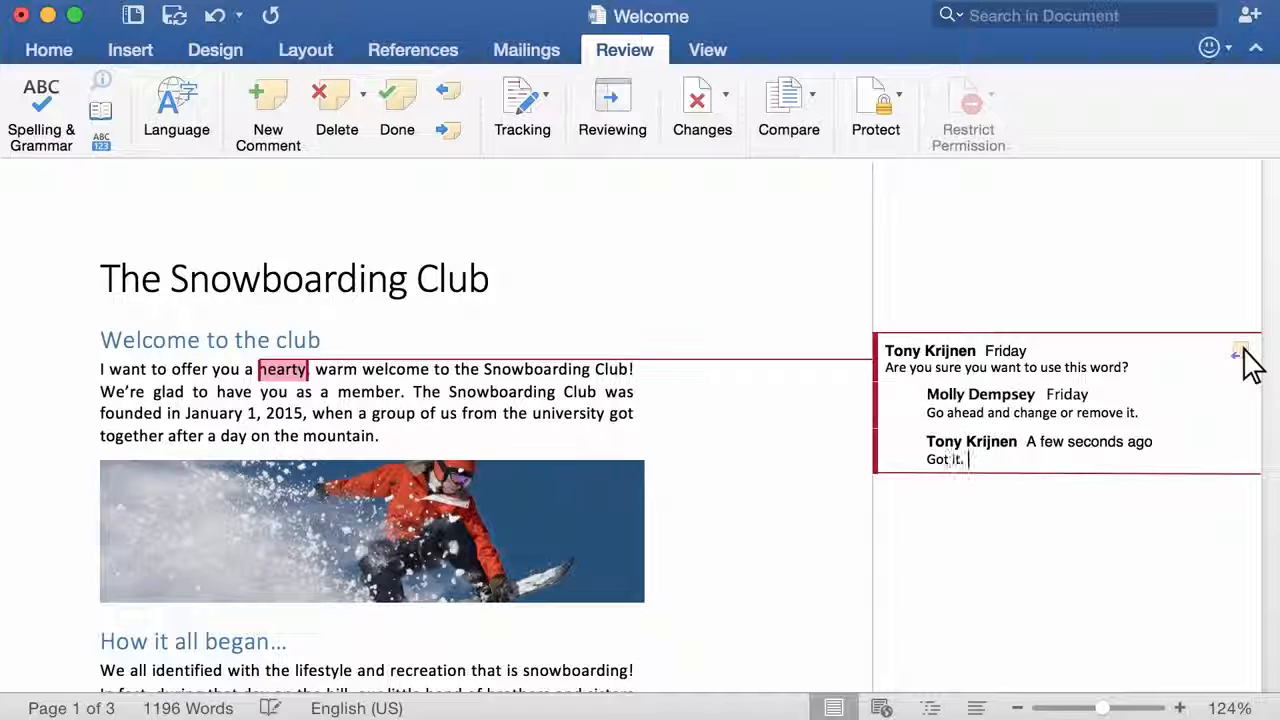
type("I say we leave as is. We have to")
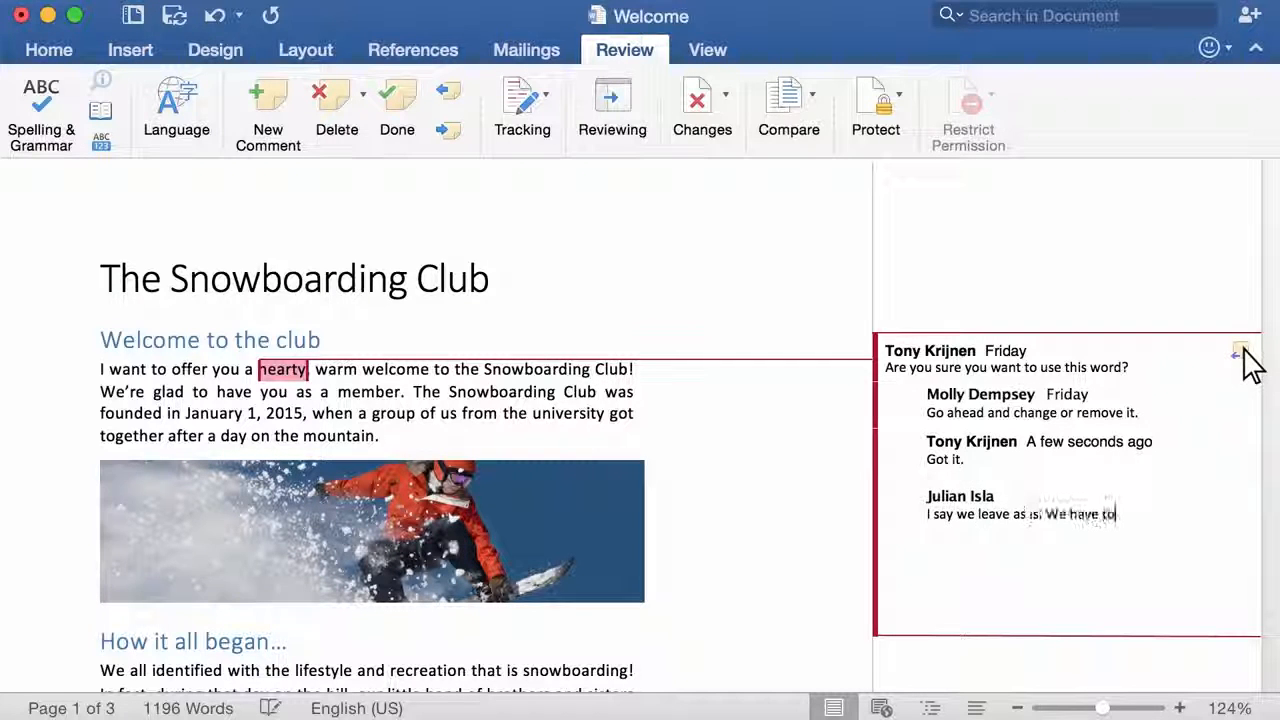
type("deliver ASAP.")
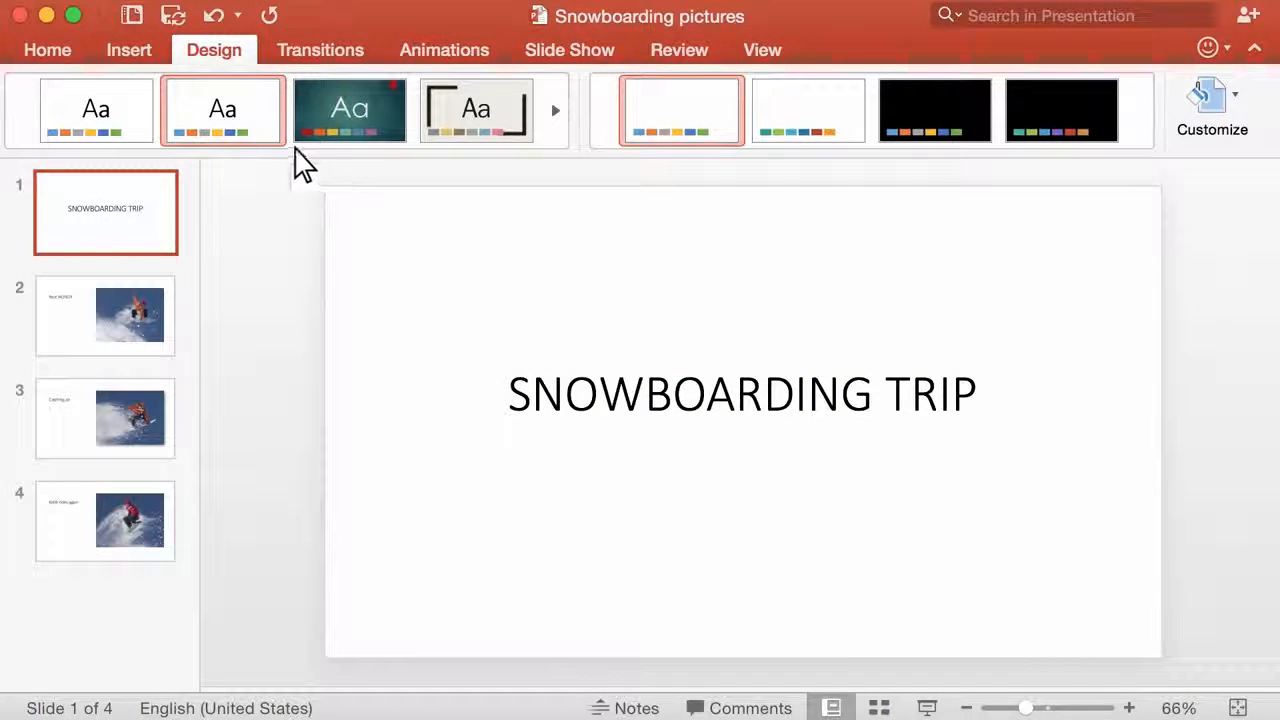
mouse_move(300, 160)
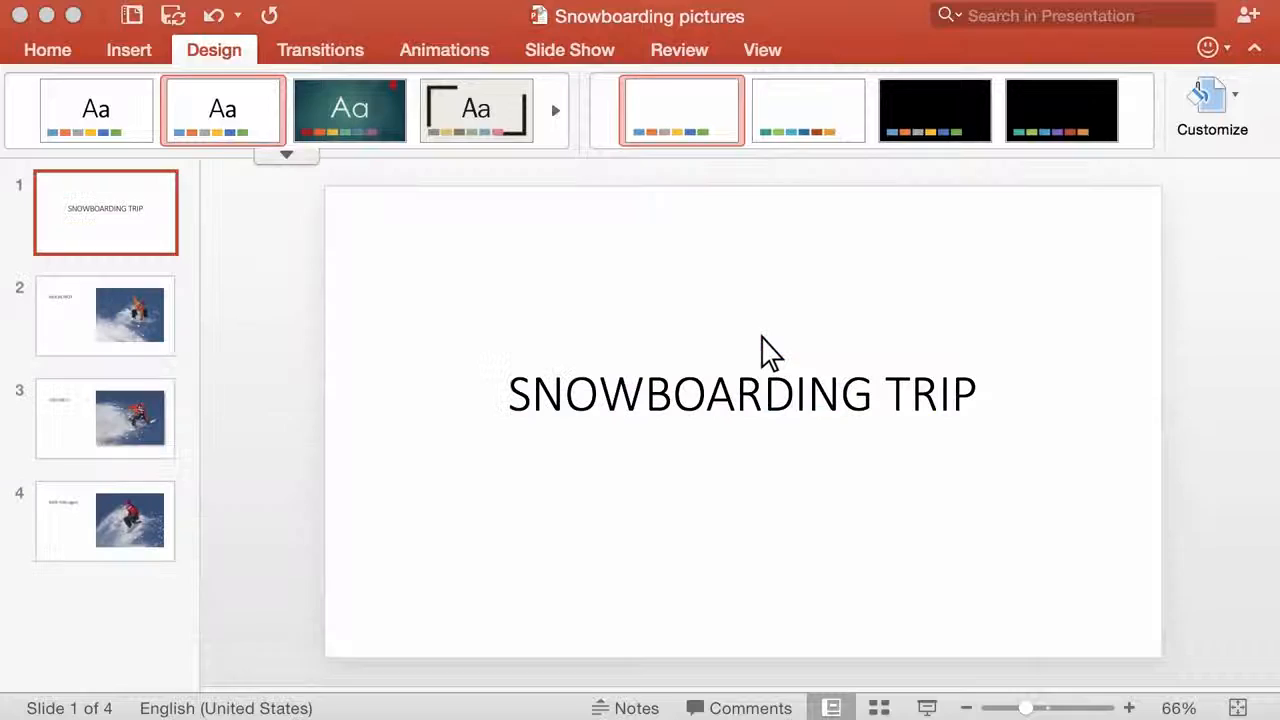
Apply the blue Ion-style theme to the Snowboarding Trip slides and show its variants.
left_click(871, 155)
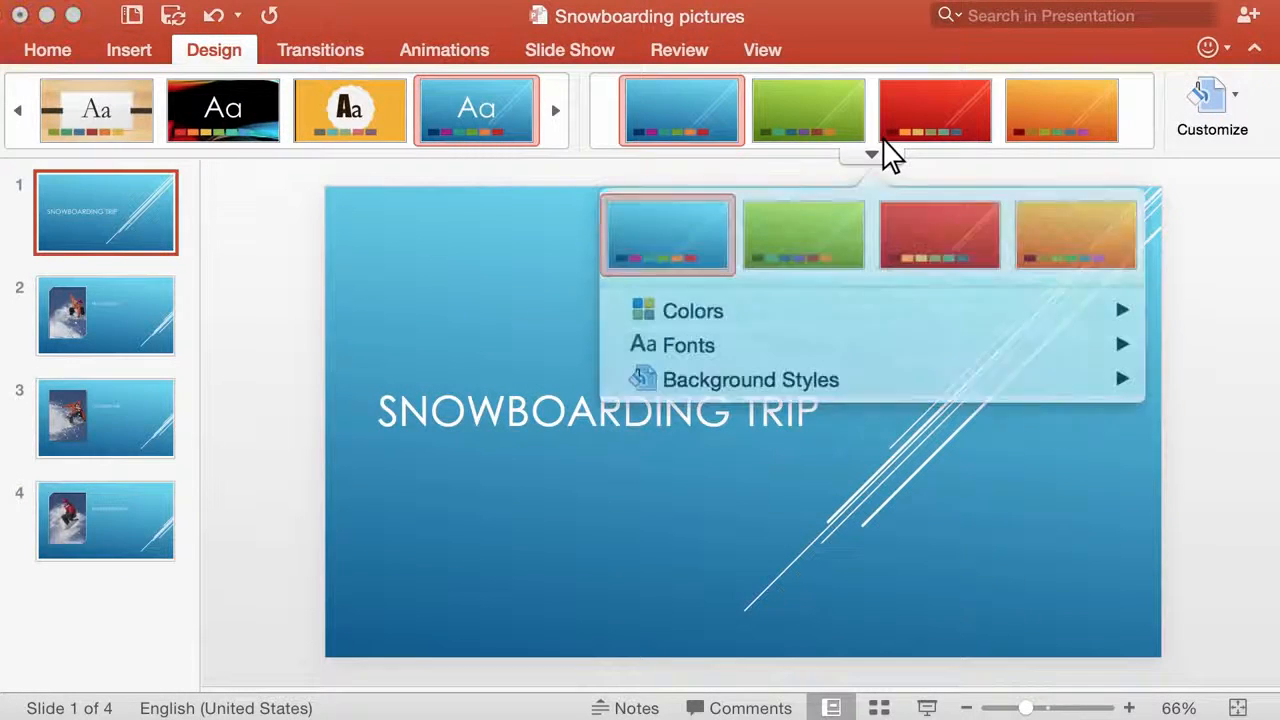
left_click(938, 234)
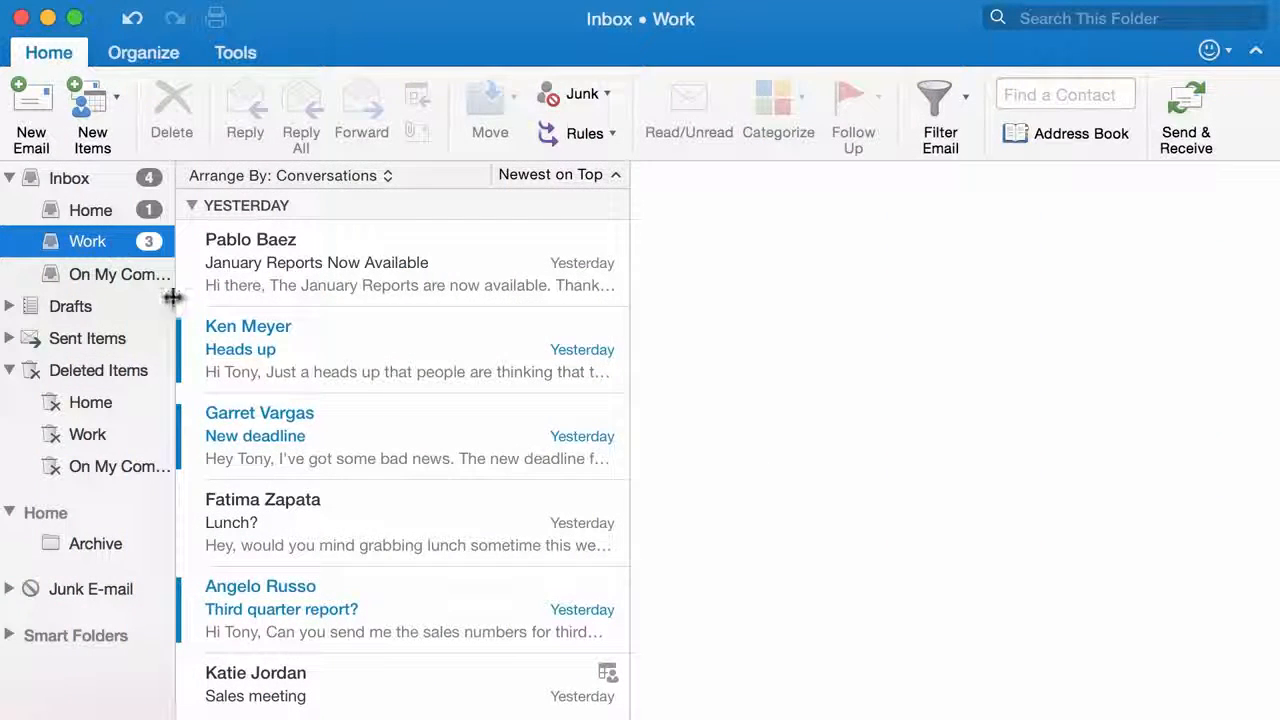
Propose 3:00–4:00 PM for the Sales meeting with a note asking to try this instead.
left_click(350, 684)
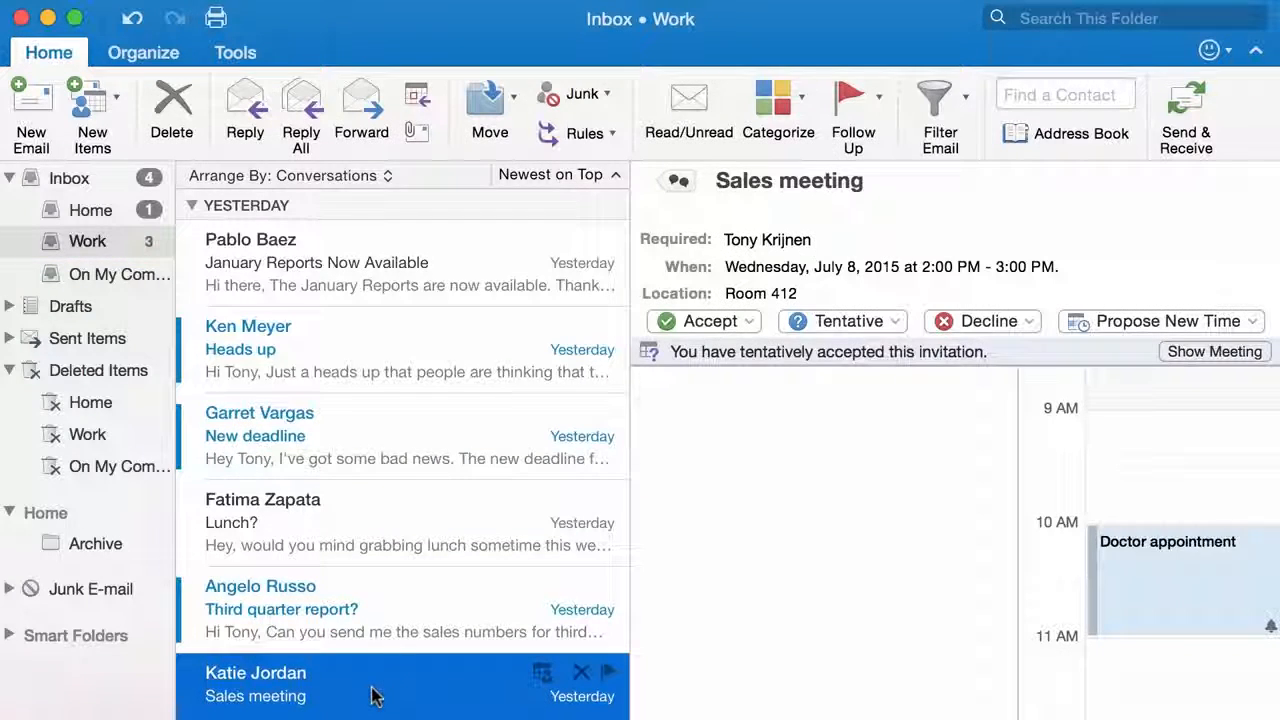
mouse_move(790, 622)
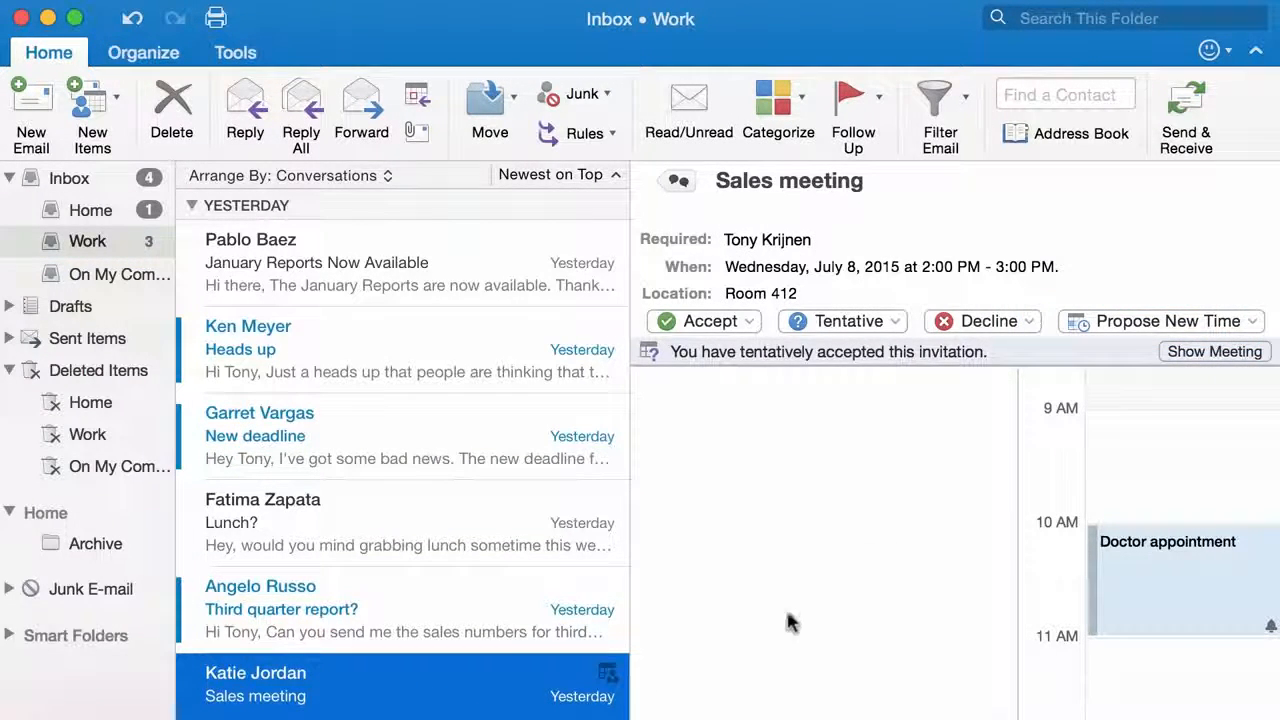
left_click(1160, 321)
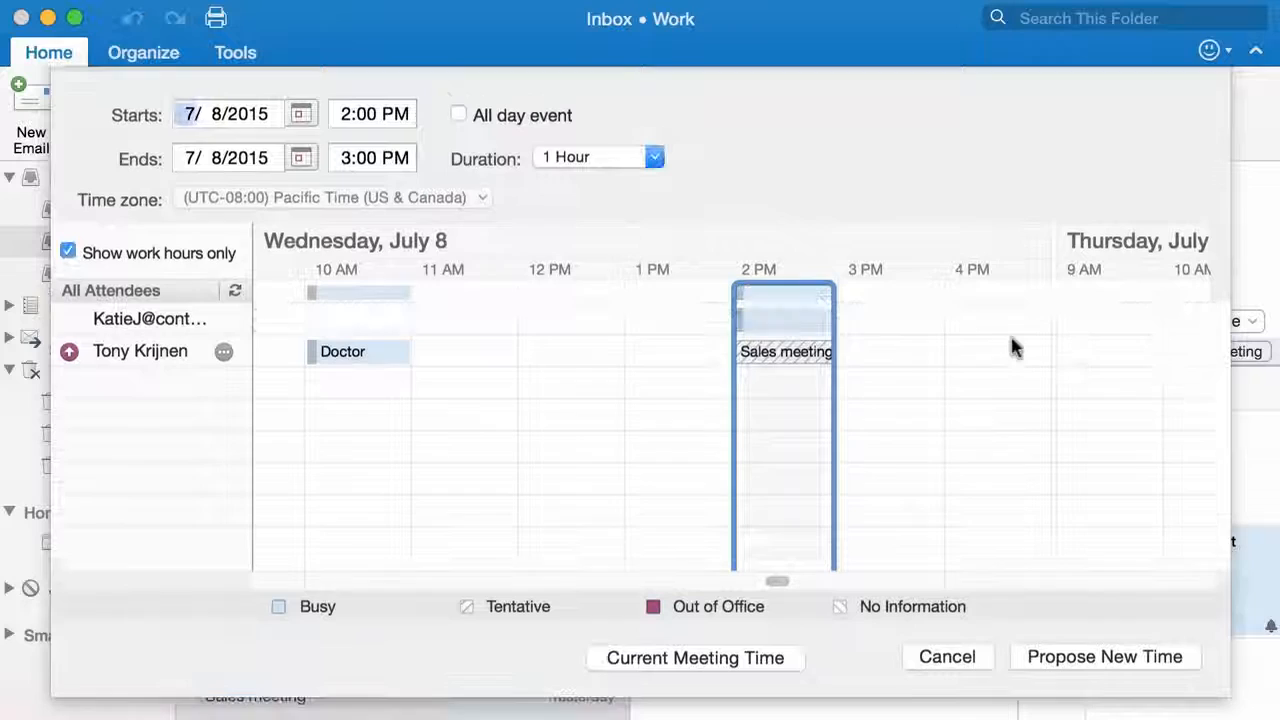
left_click_drag(784, 430, 890, 430)
type("Can we try this ins")
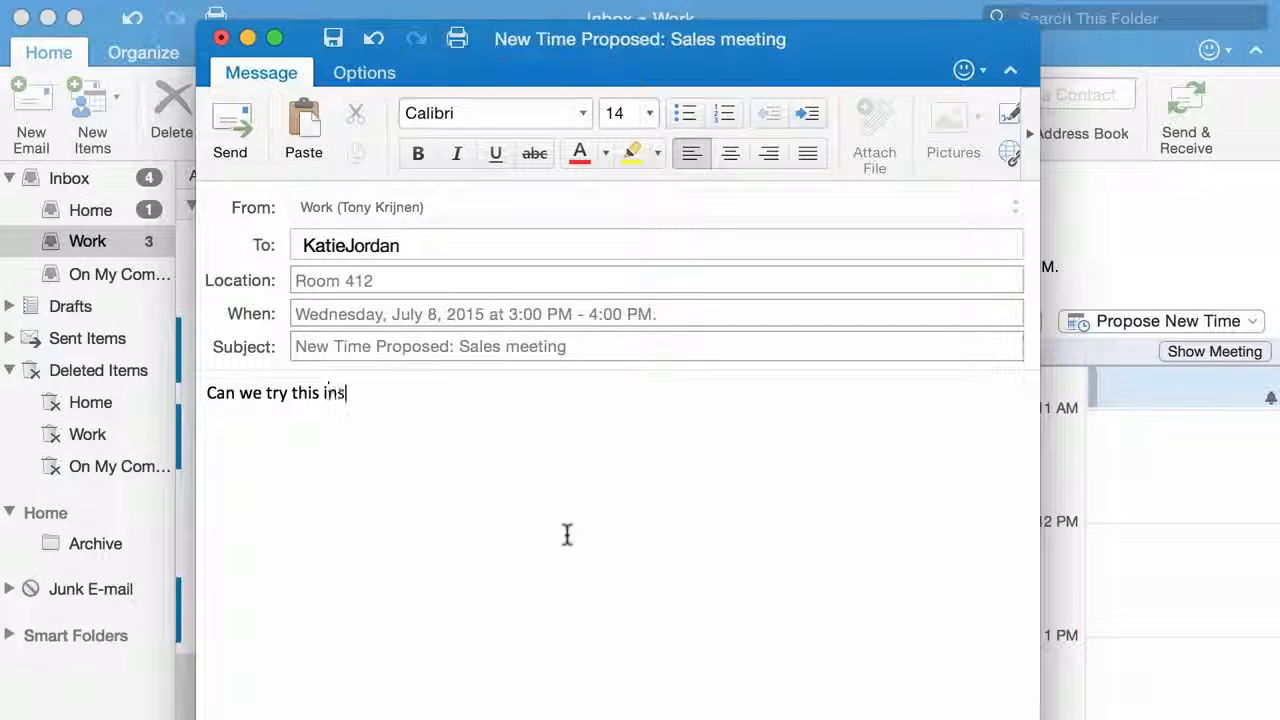
type("tead?")
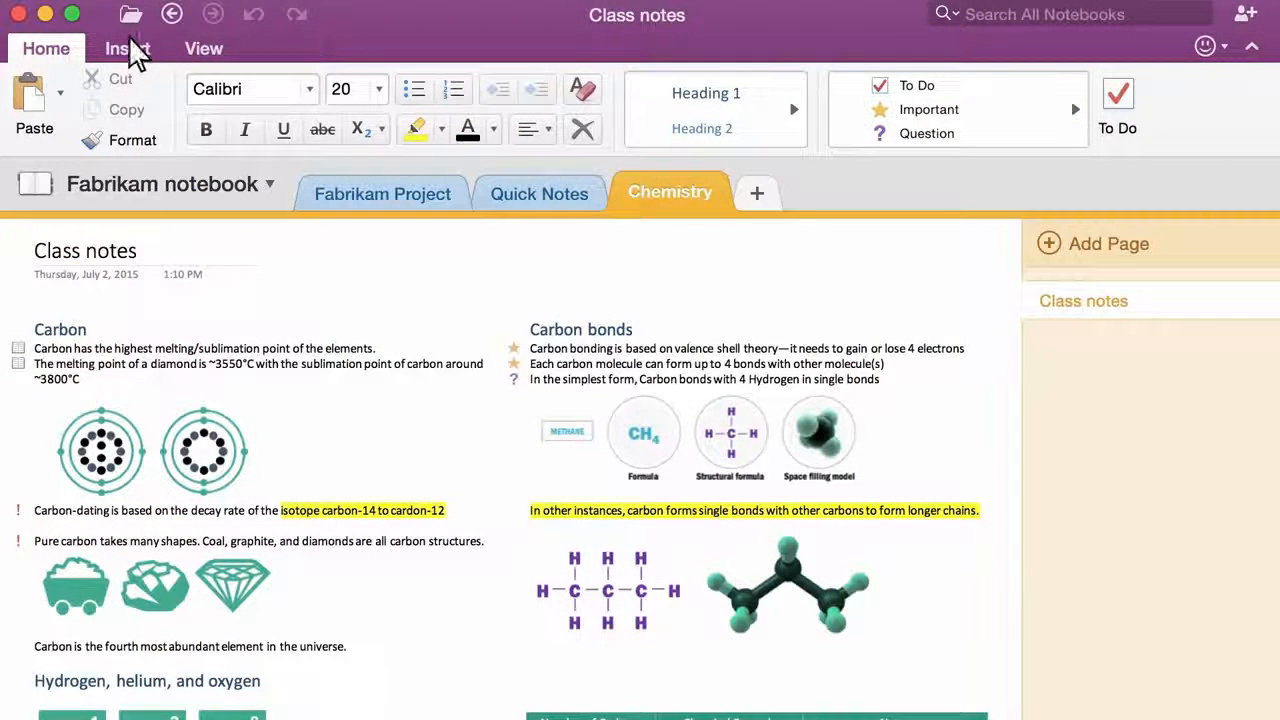
Record Audio 1 in the Fabrikam Project notes and bookmark it at 00:09.
left_click(127, 48)
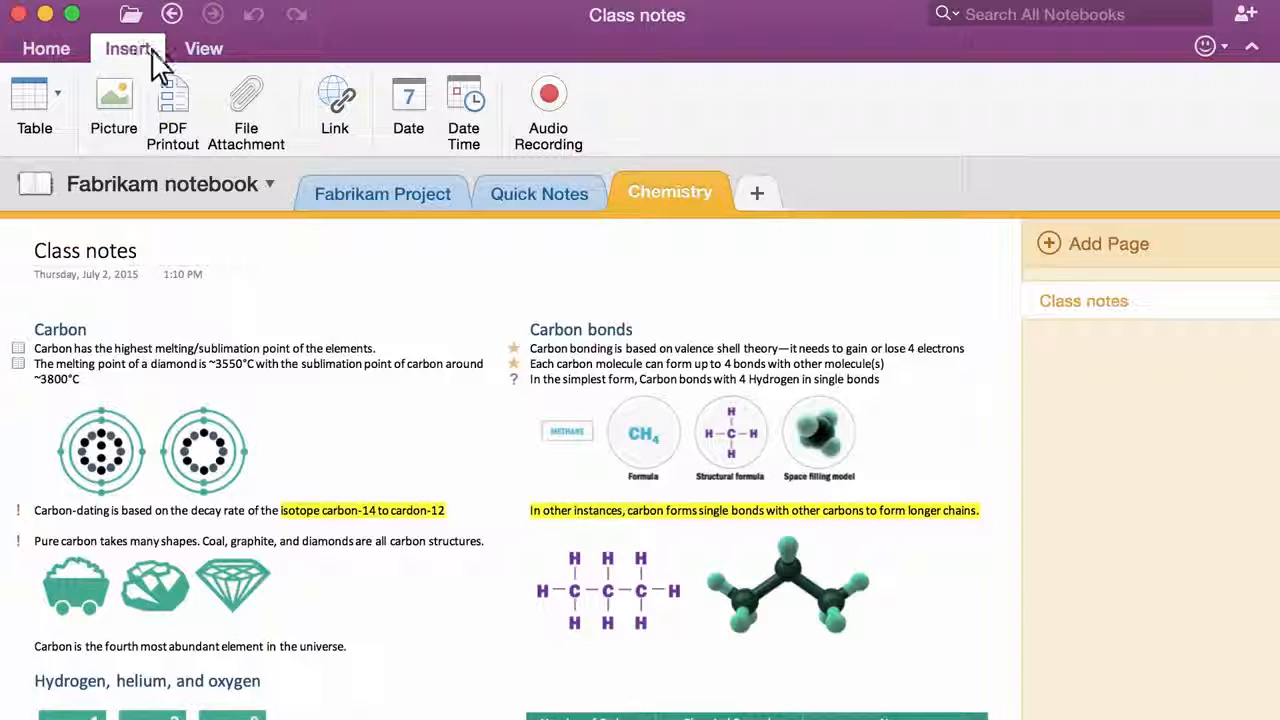
left_click(383, 193)
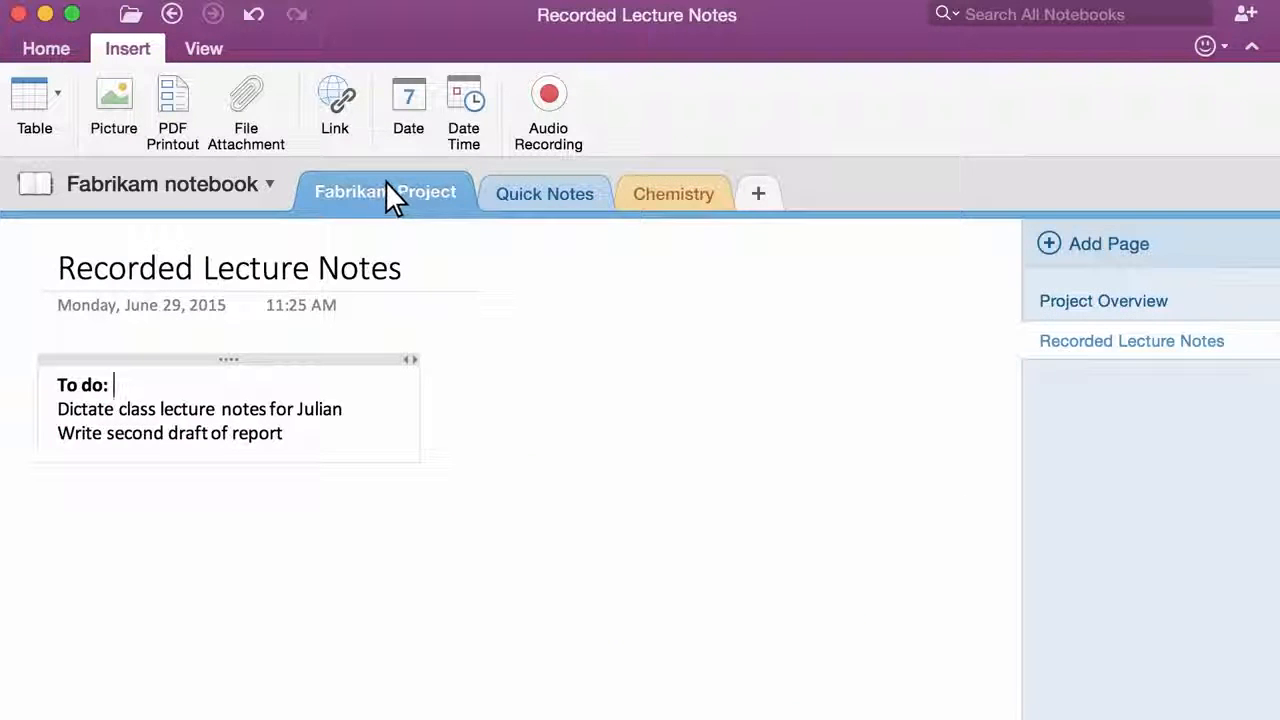
left_click(547, 100)
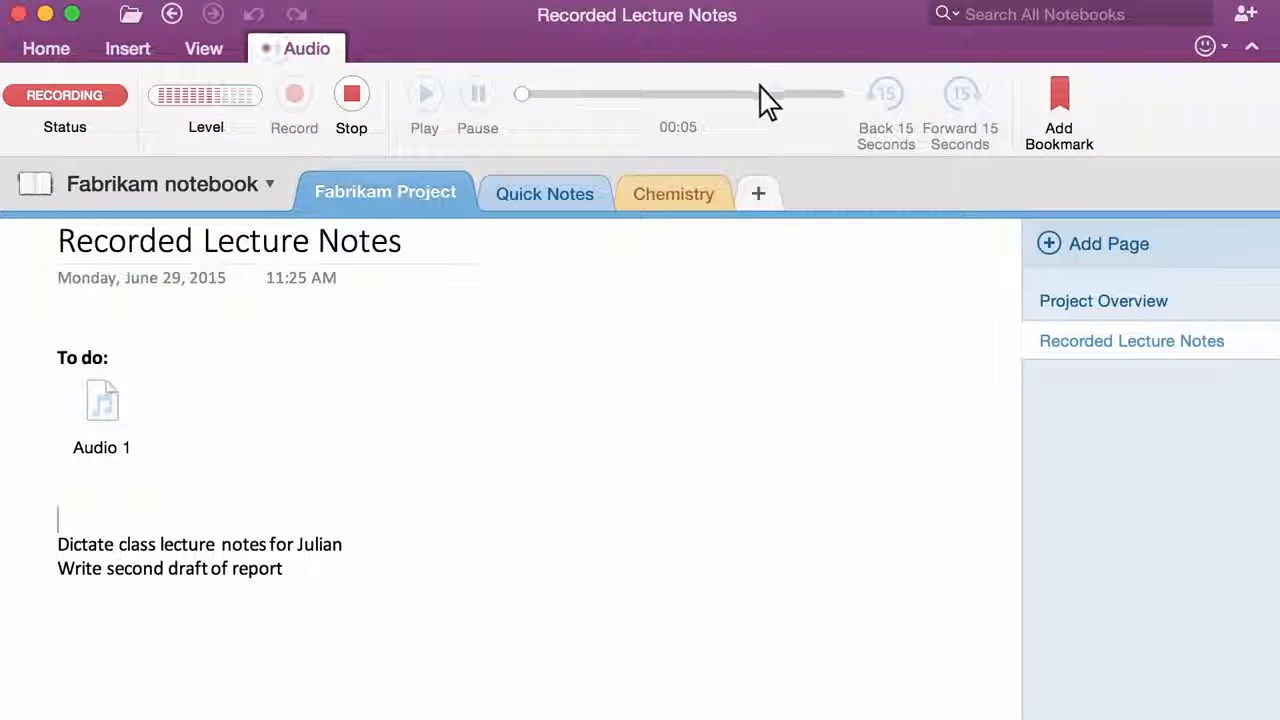
left_click(1058, 100)
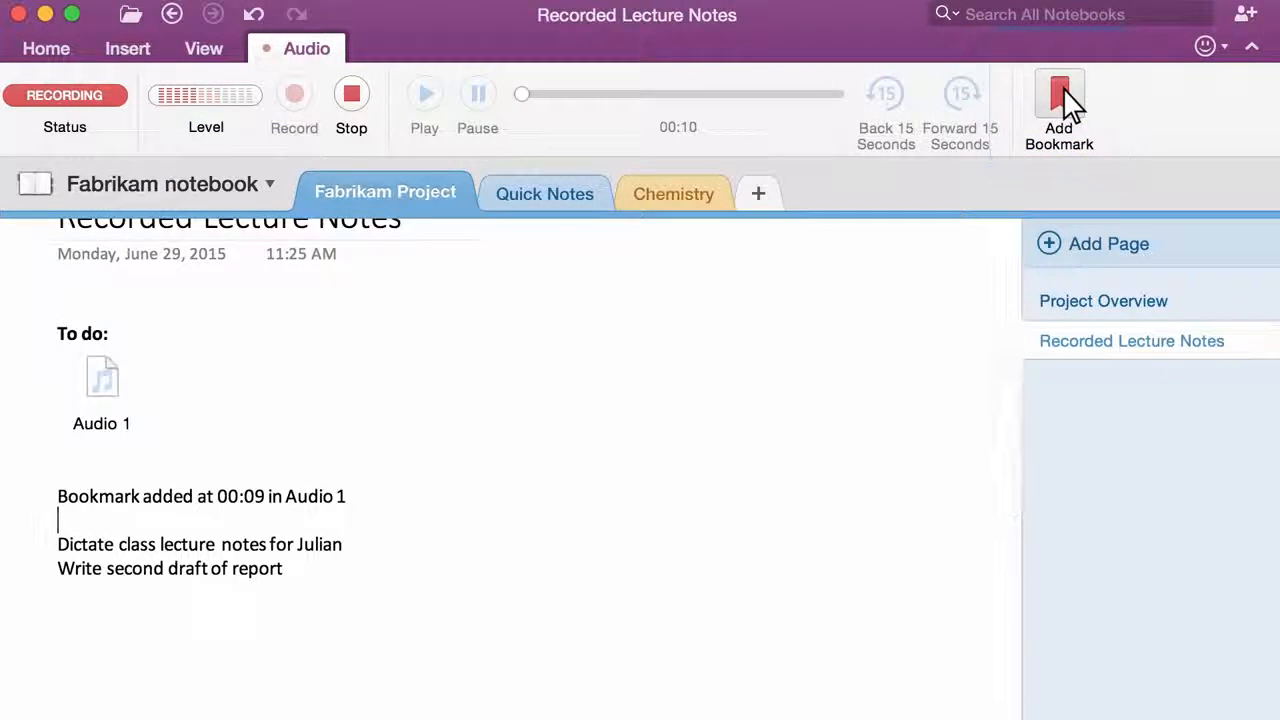
left_click(1058, 105)
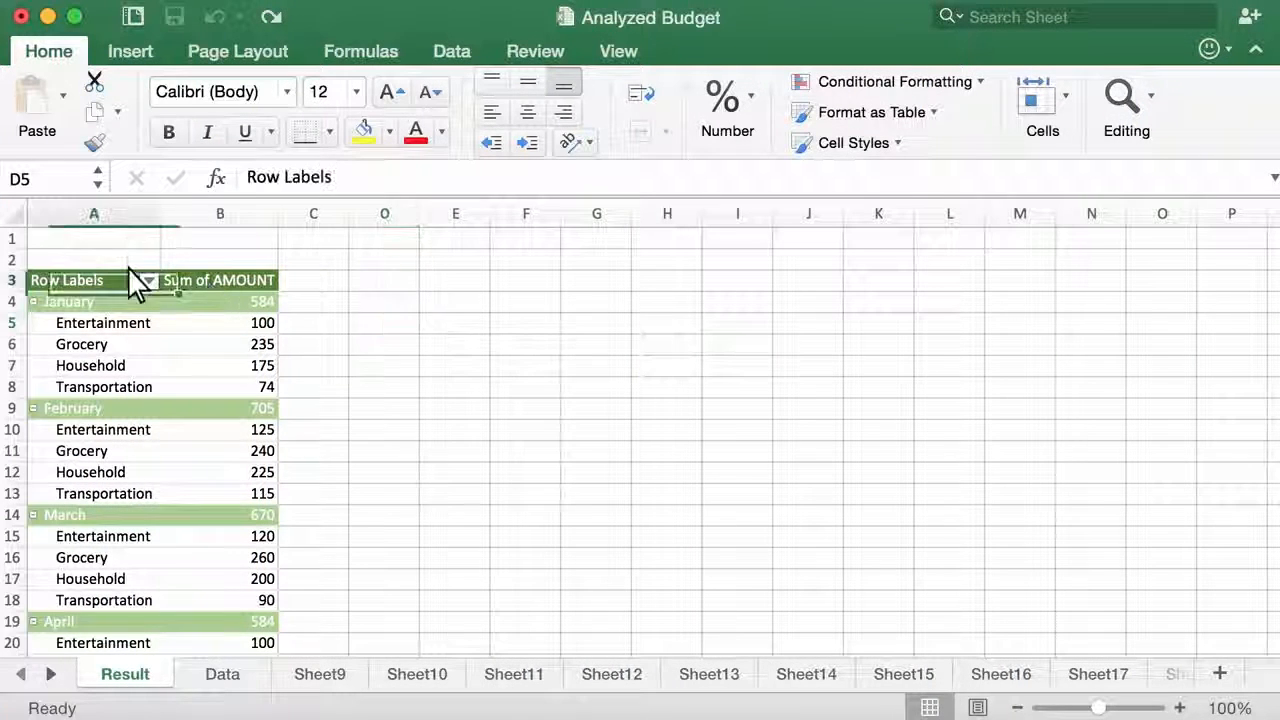
Add MONTH and CATEGORY slicers to the budget PivotTable and filter it to January.
left_click(130, 51)
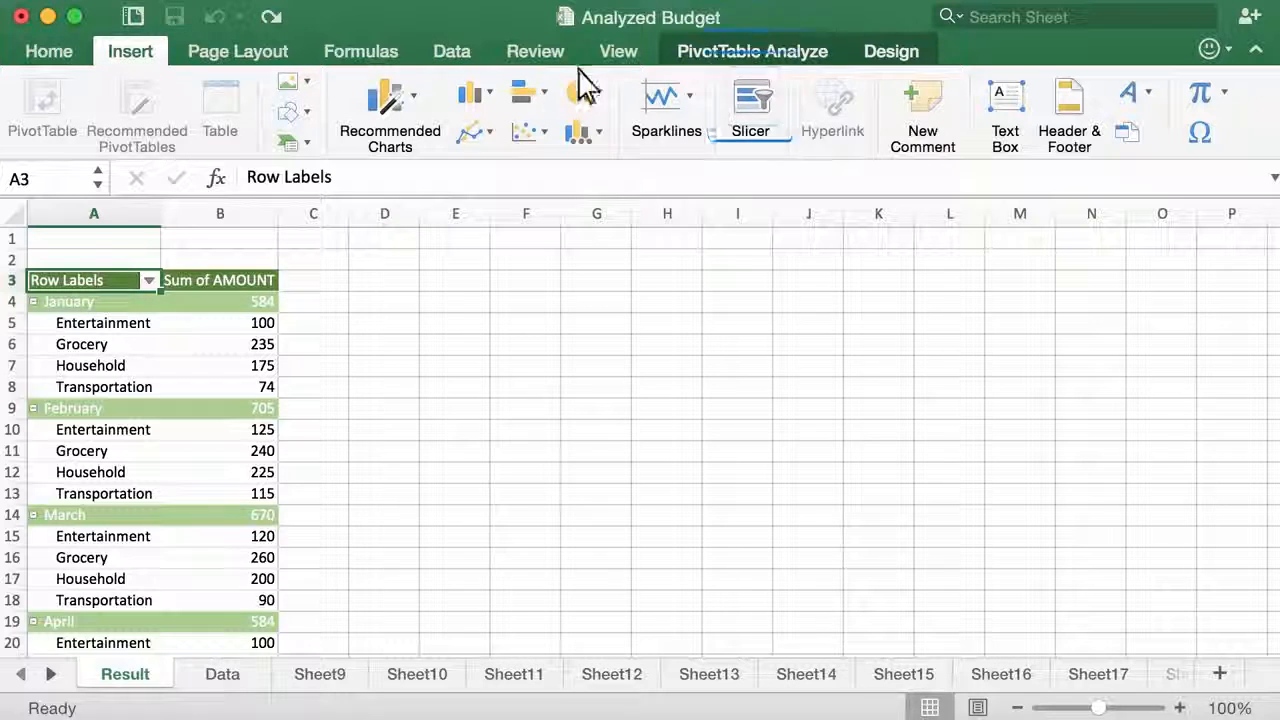
left_click(750, 110)
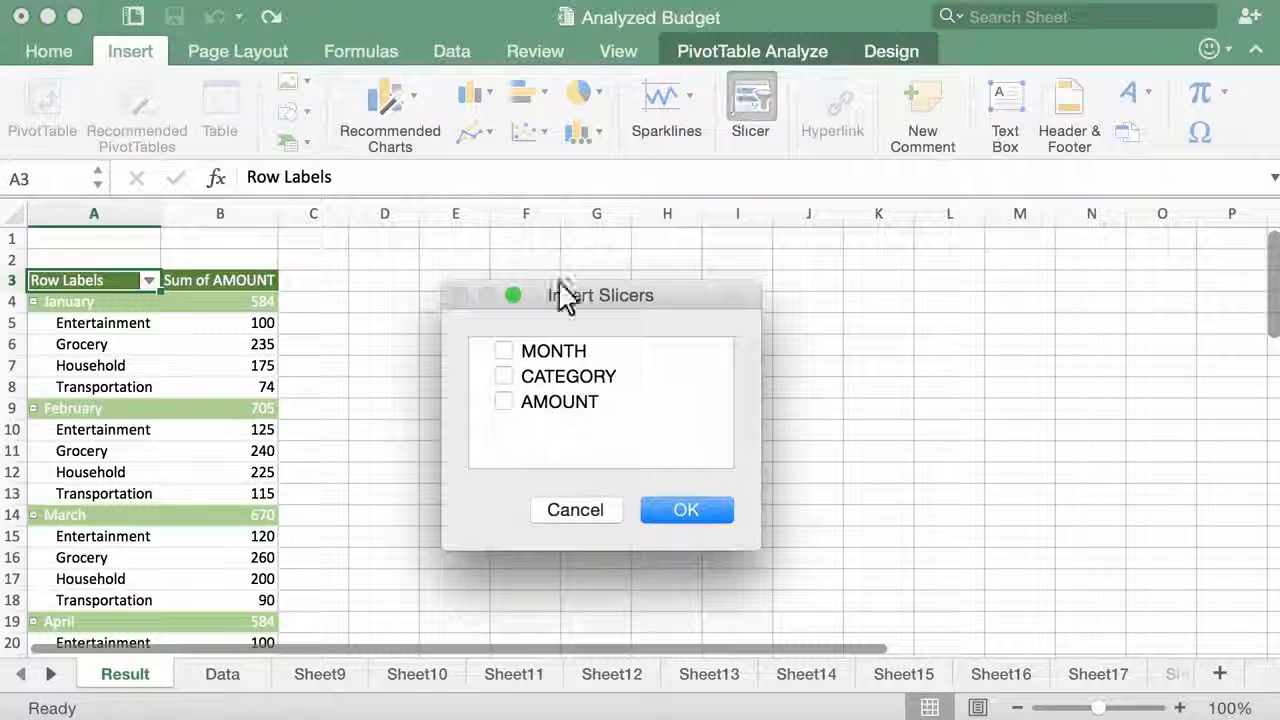
left_click(504, 376)
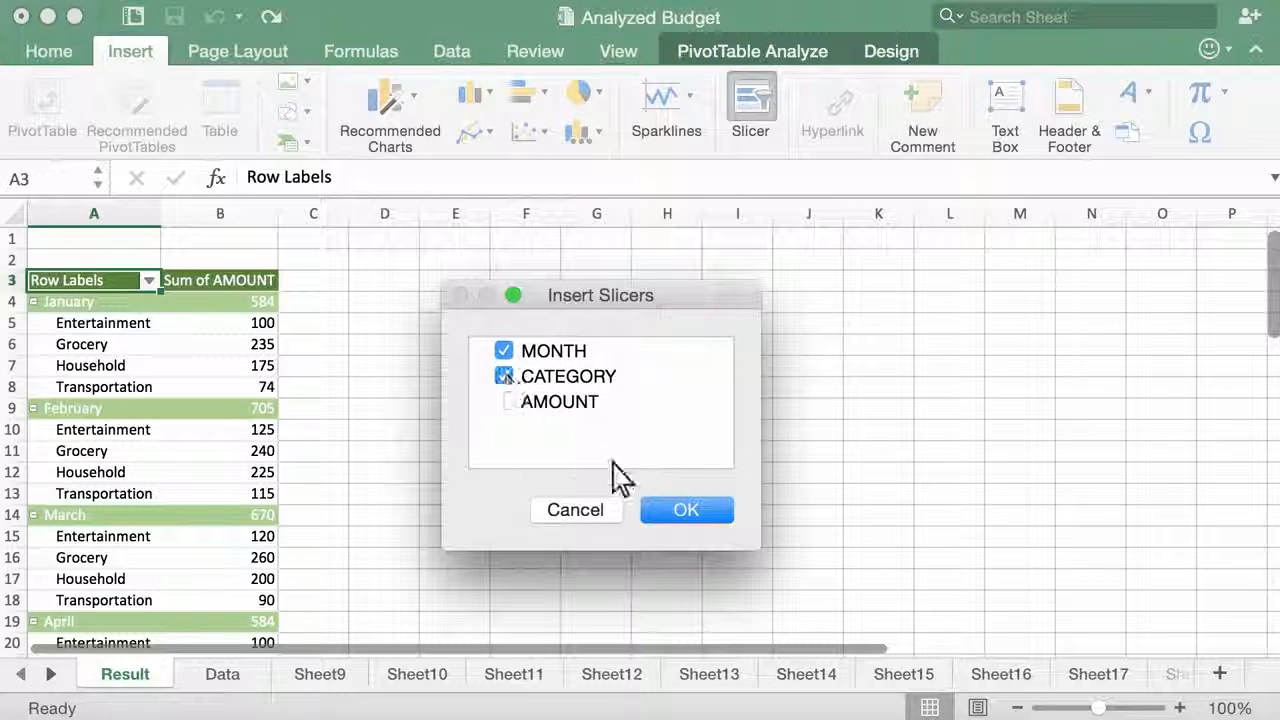
left_click(686, 509)
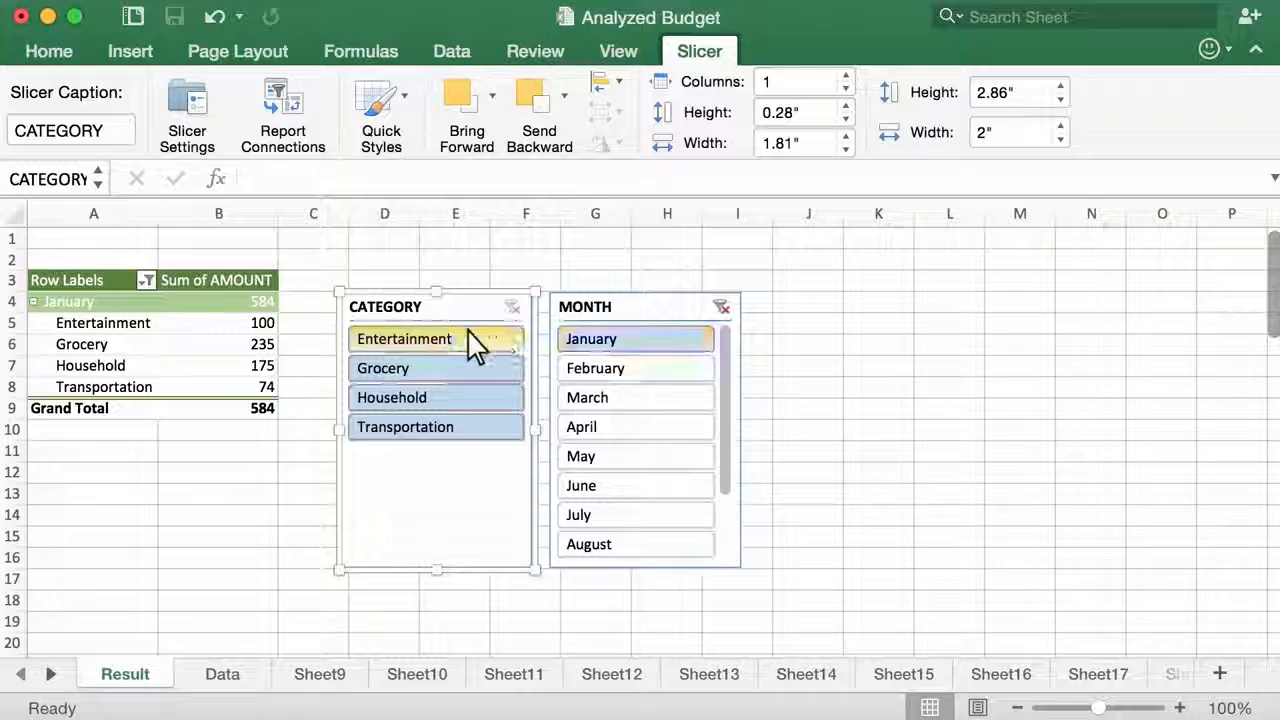
left_click(404, 339)
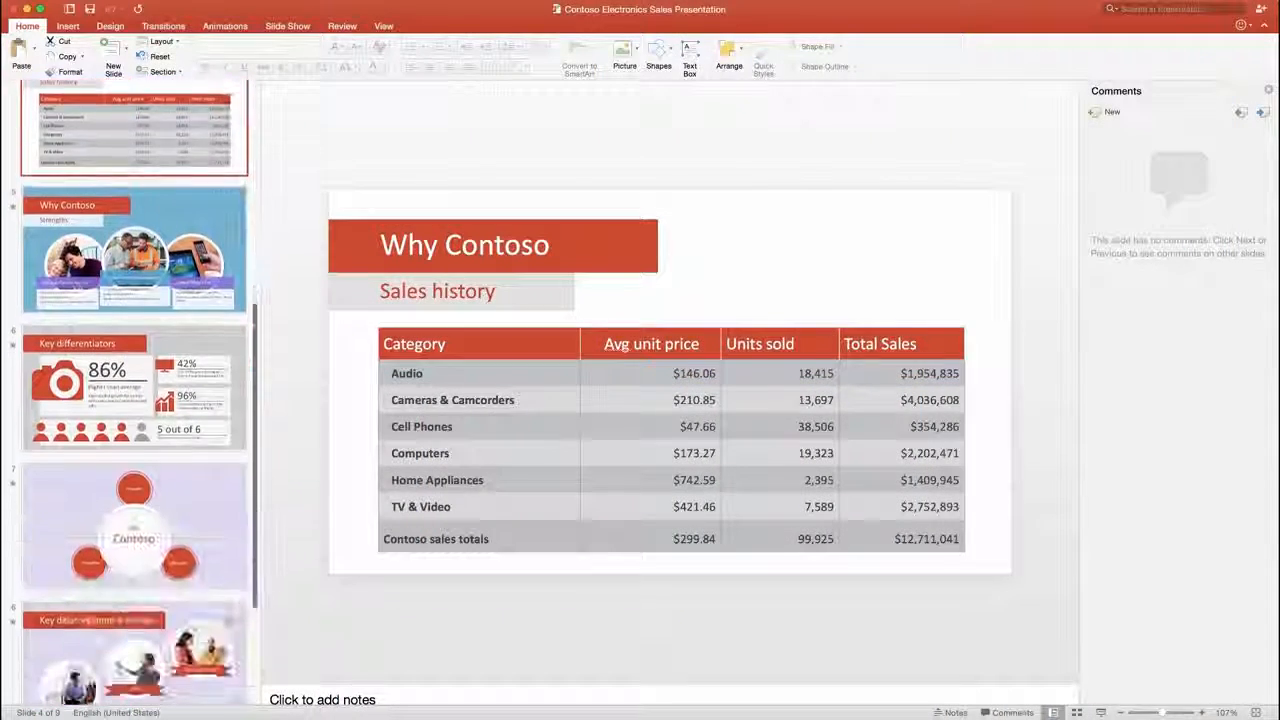
Switch to the Northwind Report window in Word.
left_click(180, 65)
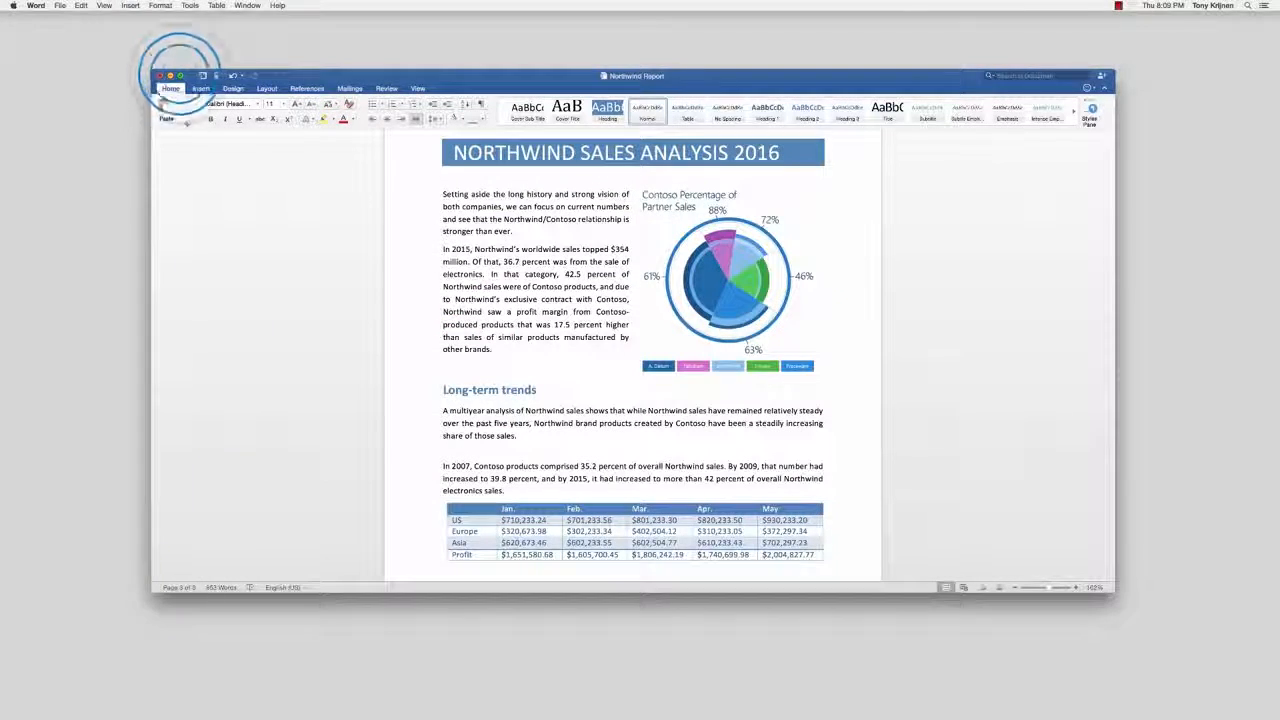